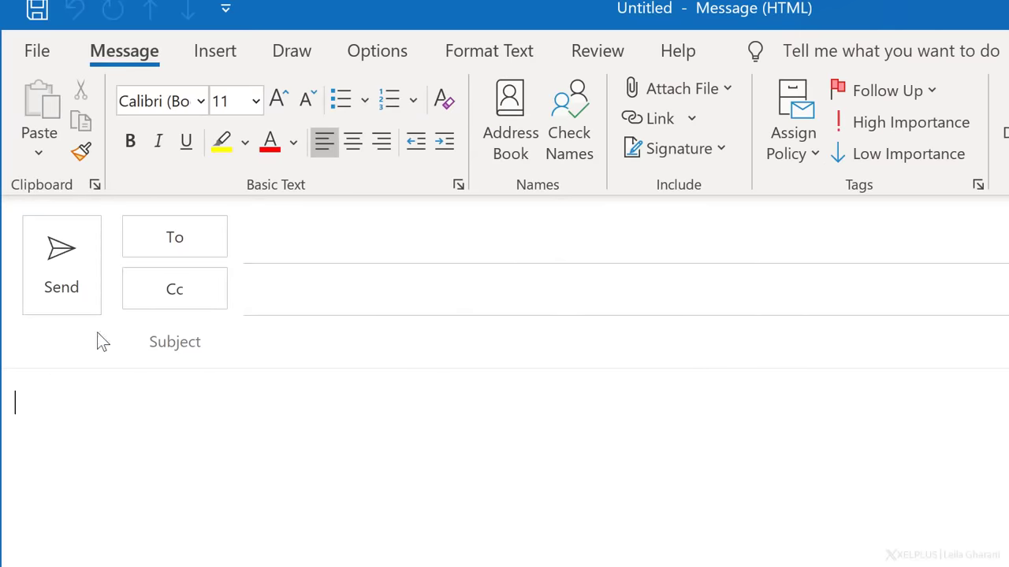
Set up a calendar share for 3/15–3/17/2021, limited to working hours only.
left_click(215, 51)
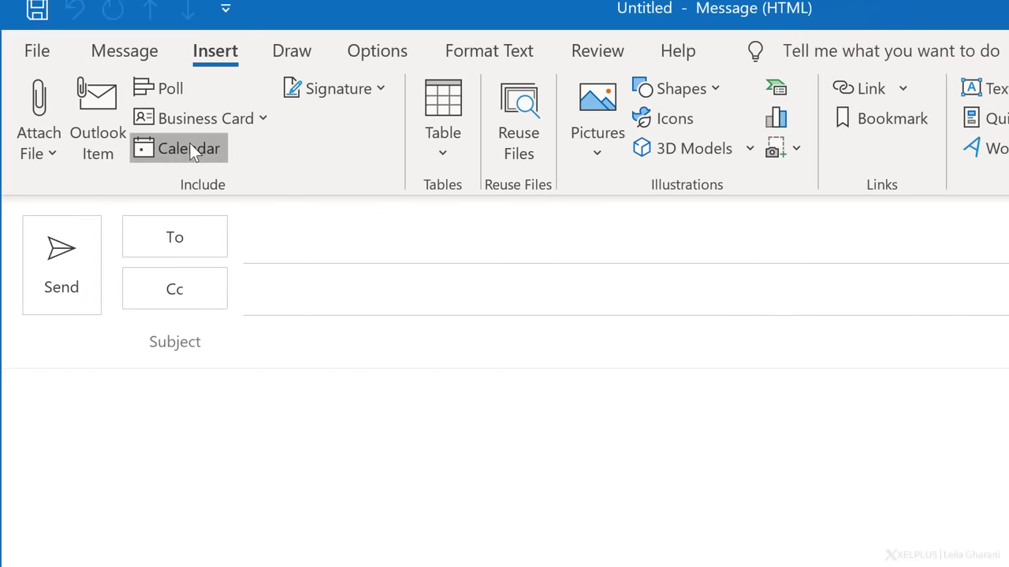
left_click(187, 148)
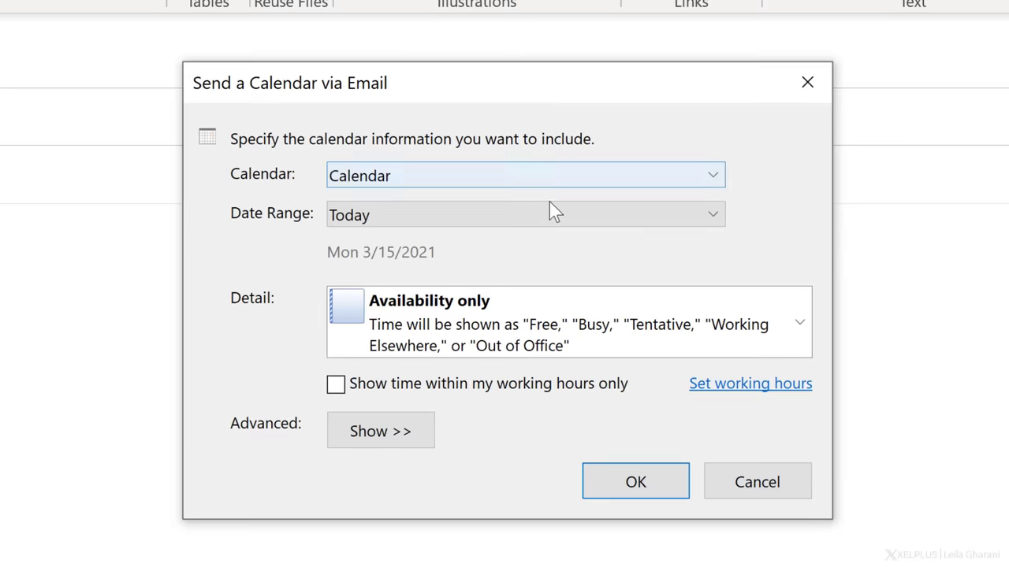
left_click(707, 213)
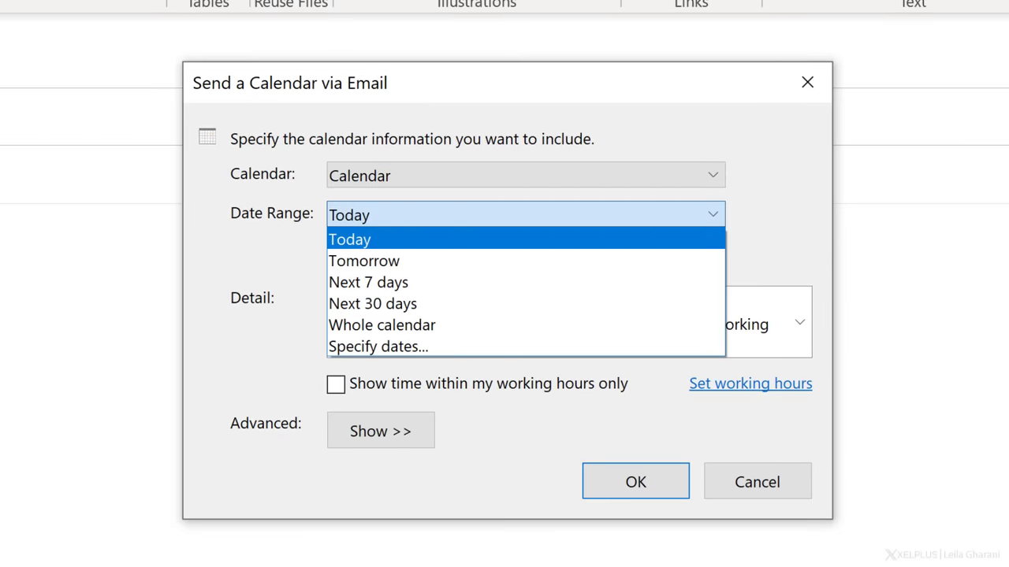
mouse_move(572, 219)
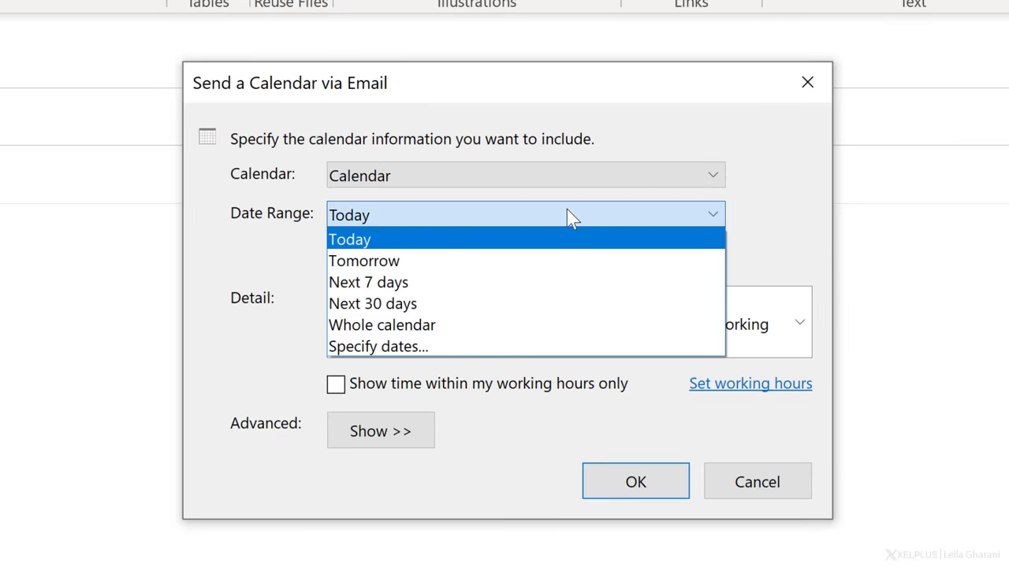
left_click(376, 346)
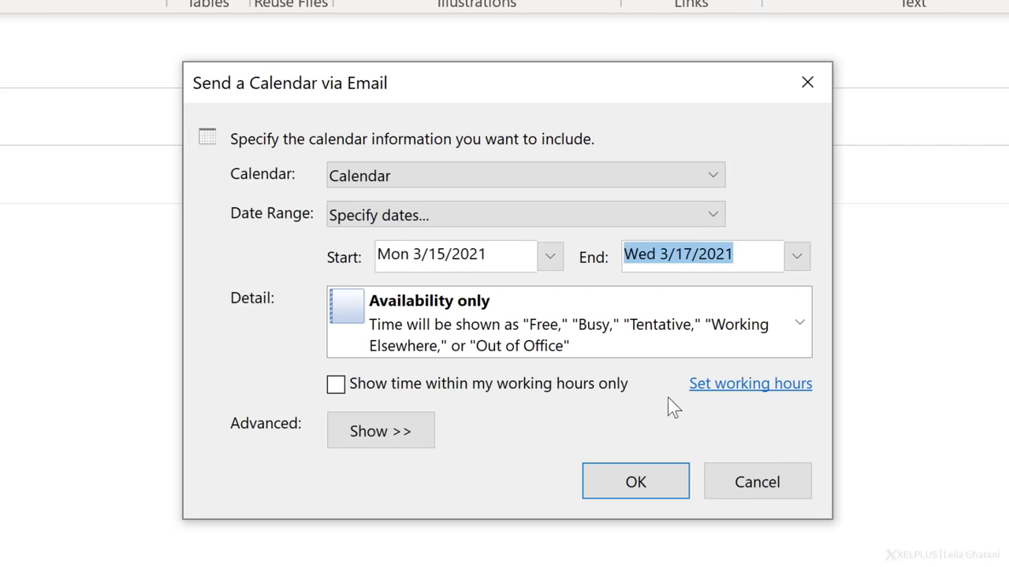
left_click(797, 323)
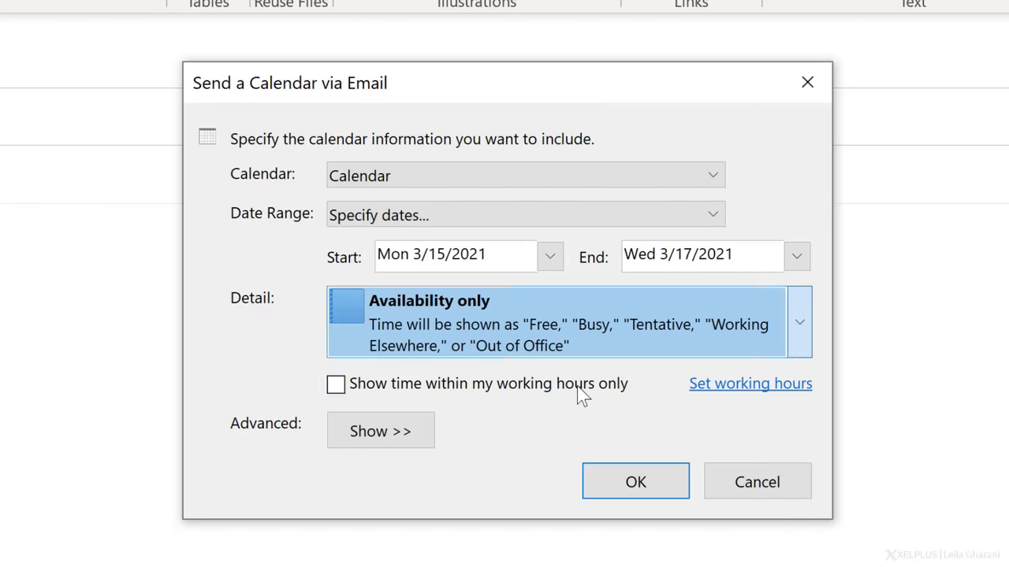
mouse_move(484, 398)
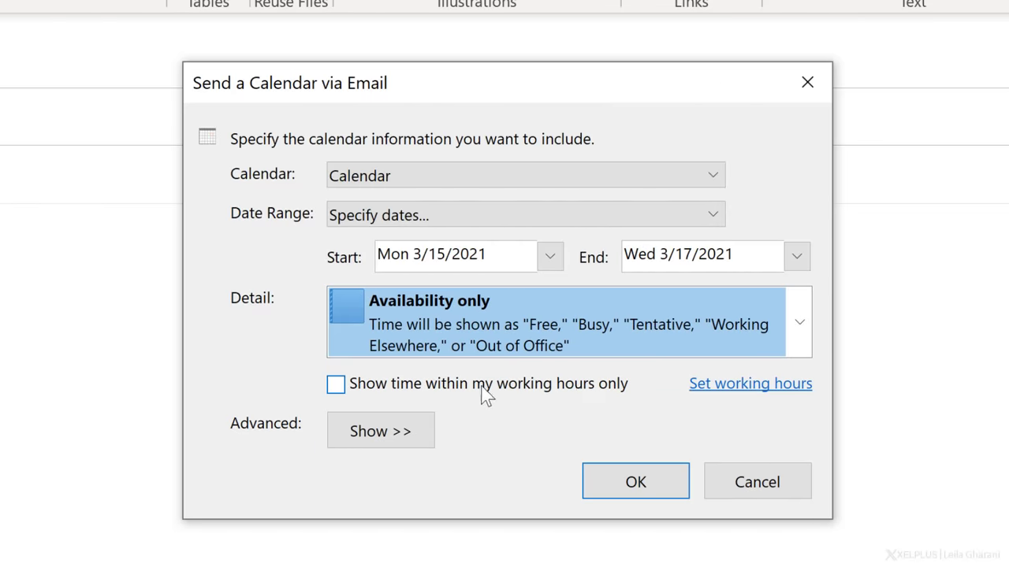
left_click(337, 384)
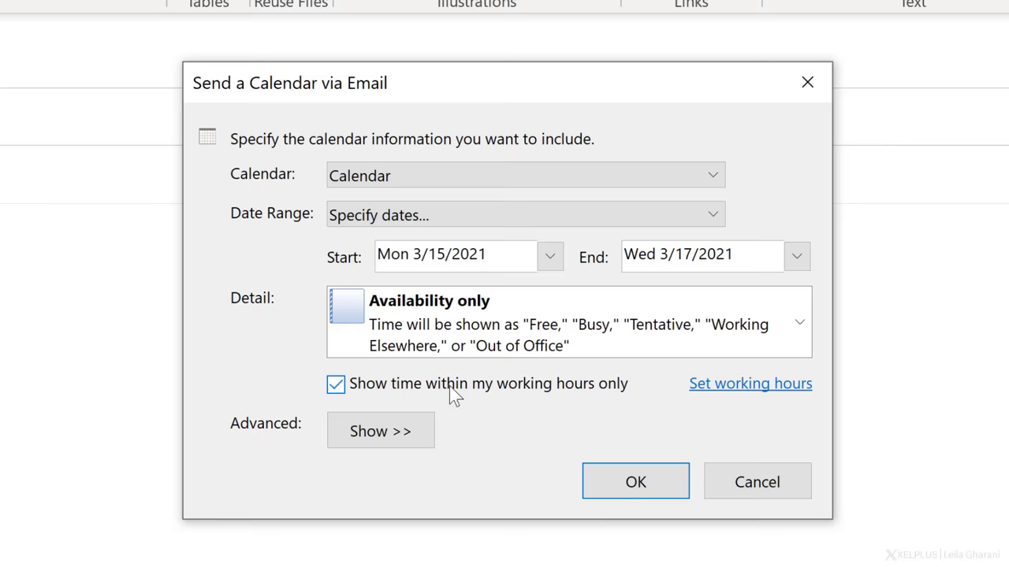
left_click(750, 383)
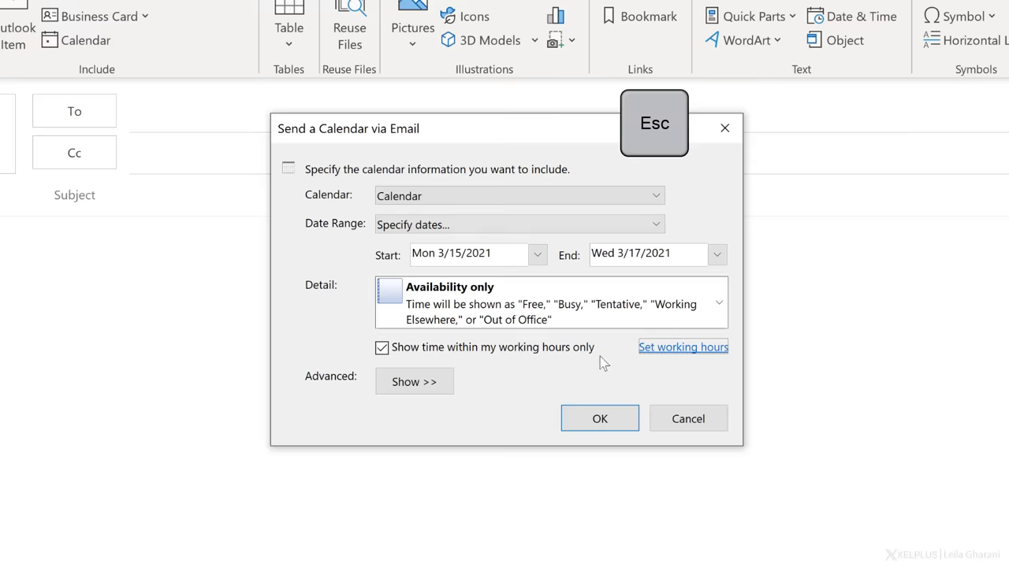
Insert the March 15–17 availability into the message as XelPlus Calendar.ics.
left_click(599, 419)
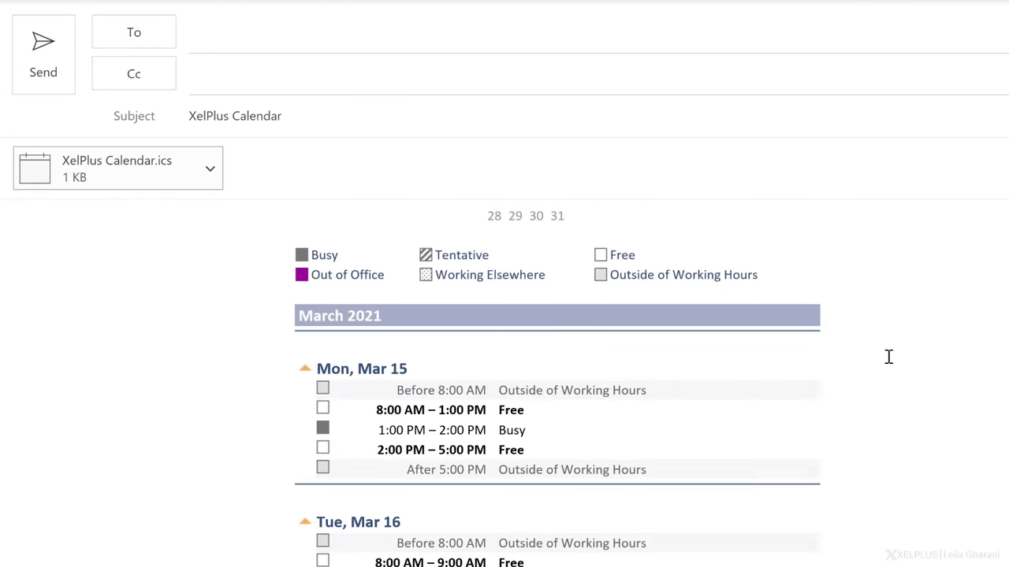
scroll("down", 3)
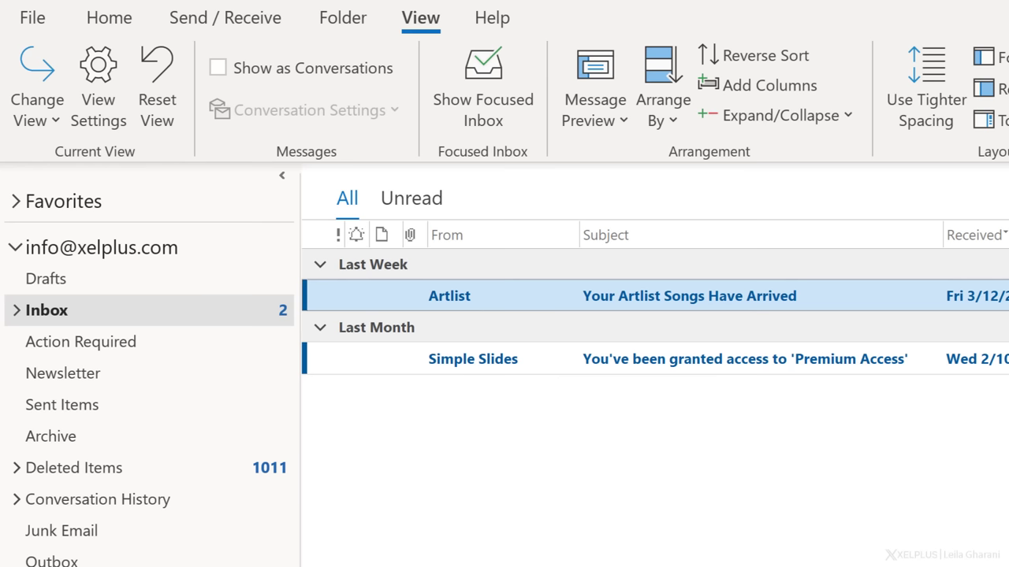
mouse_move(344, 421)
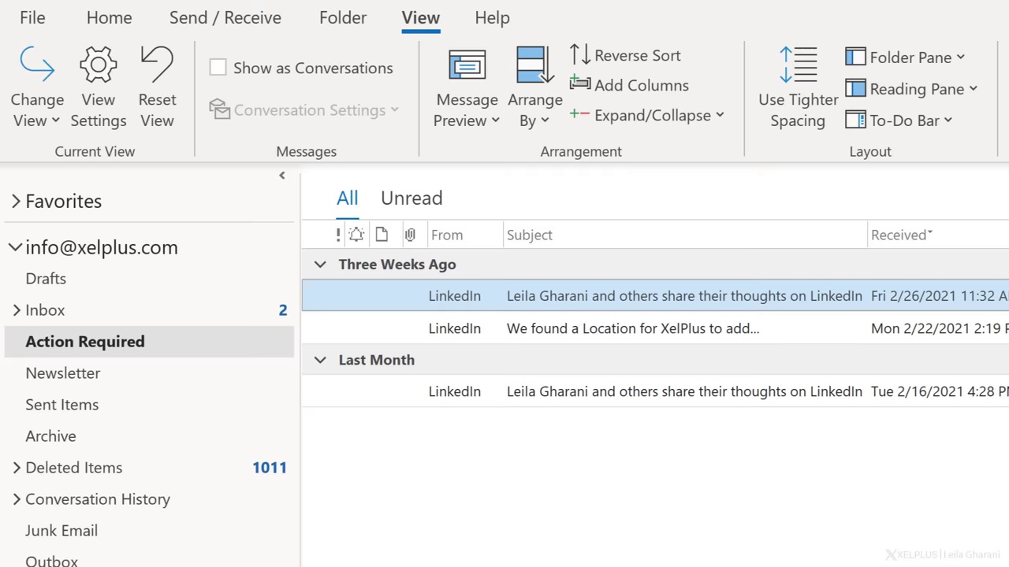
mouse_move(119, 348)
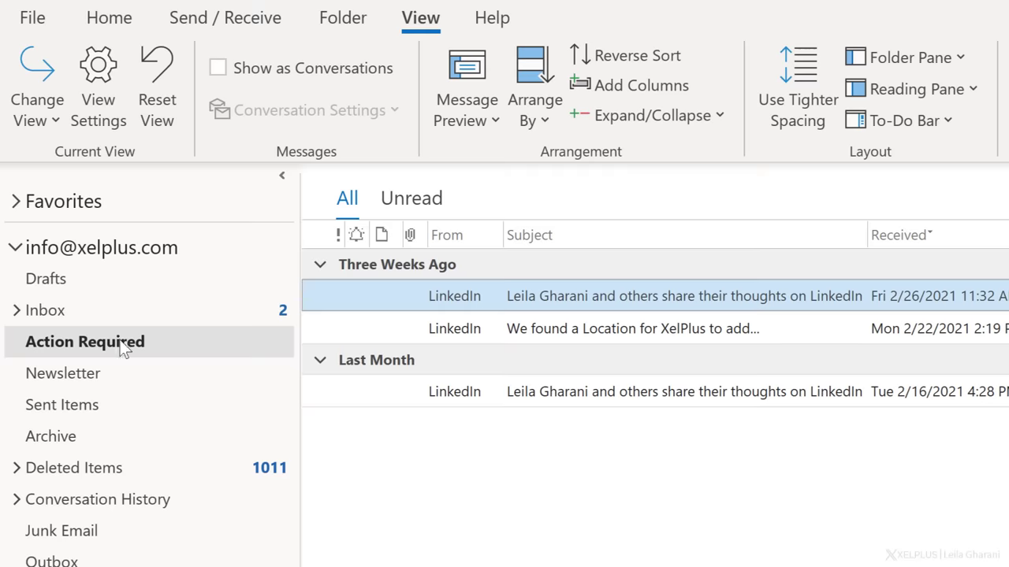
Switch the Action Required folder's Properties to show the total number of items.
right_click(85, 342)
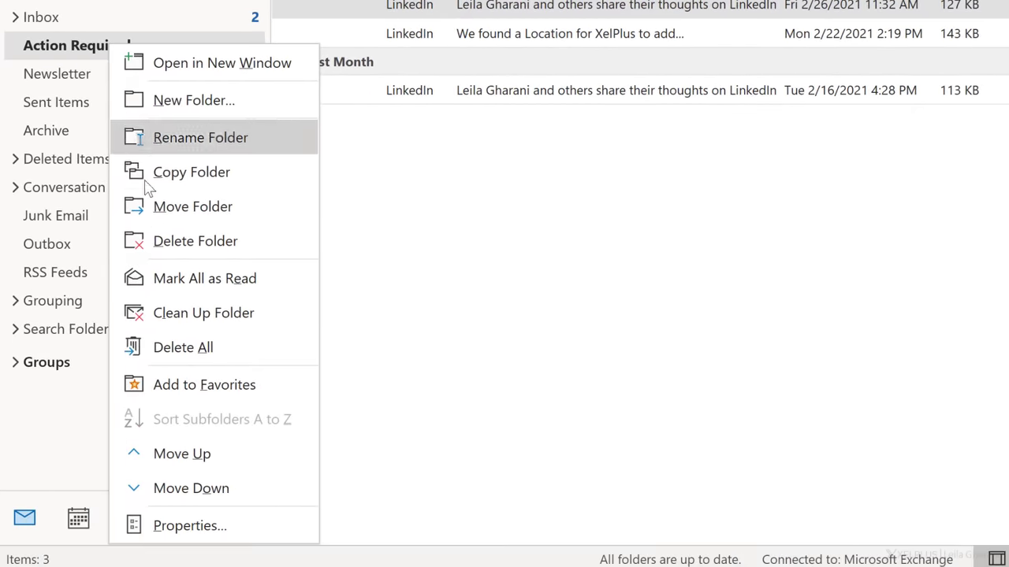
left_click(189, 526)
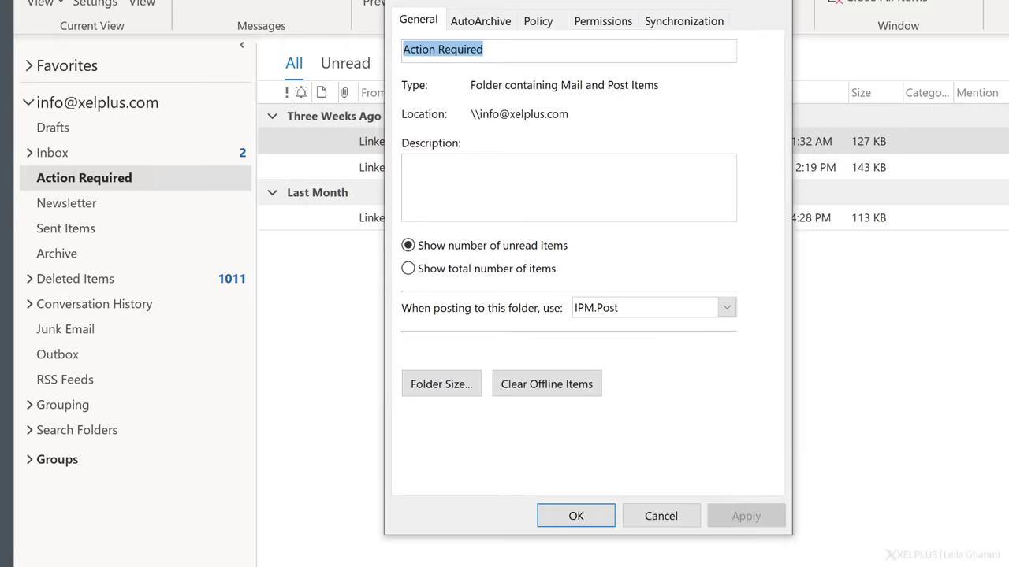
mouse_move(436, 276)
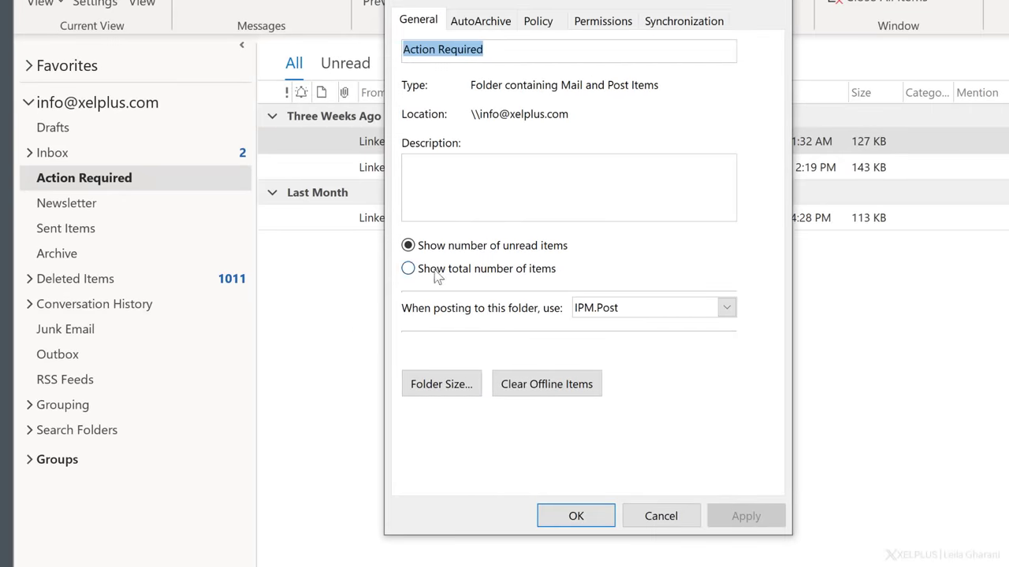
left_click(408, 269)
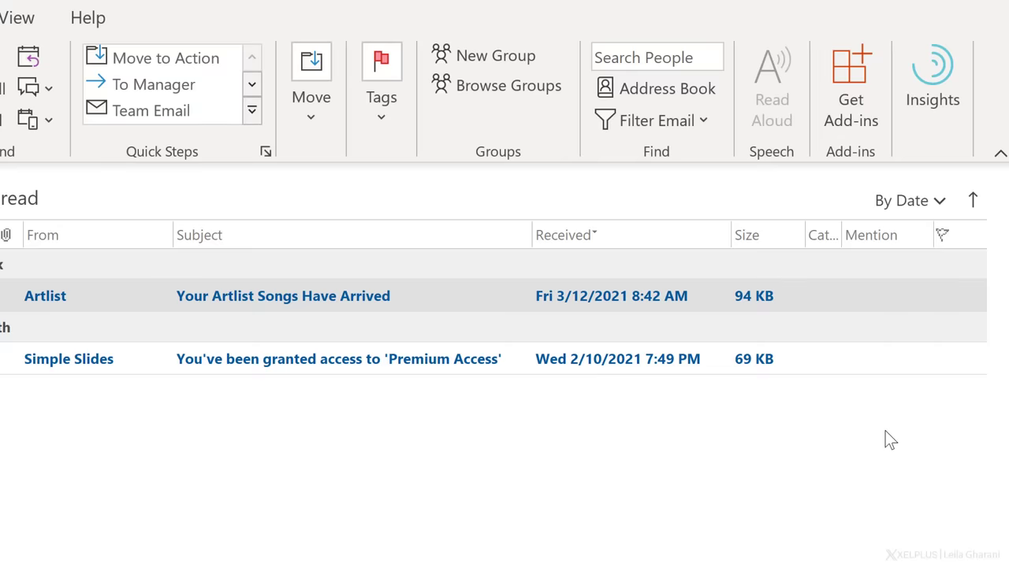
mouse_move(945, 309)
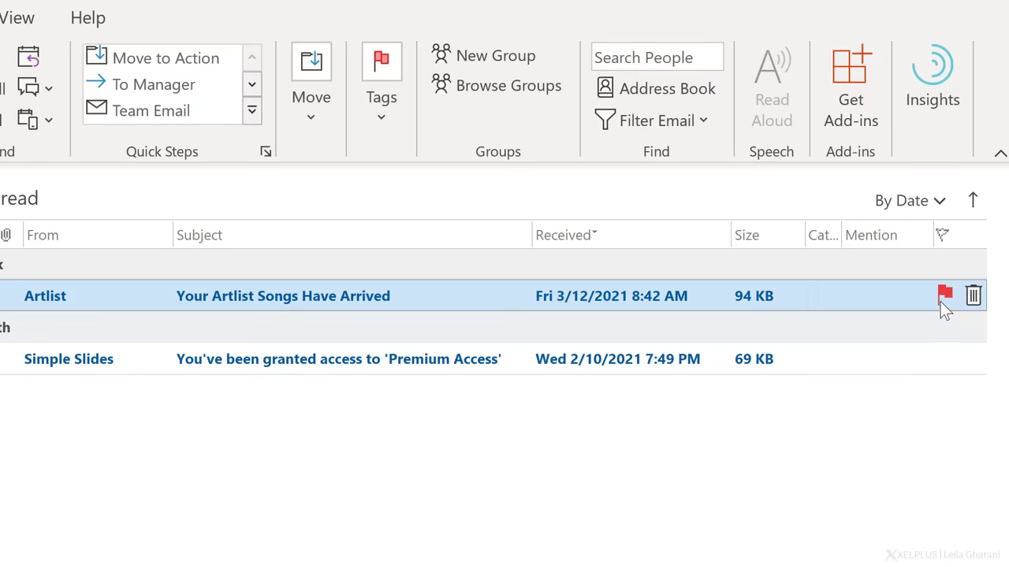
mouse_move(944, 310)
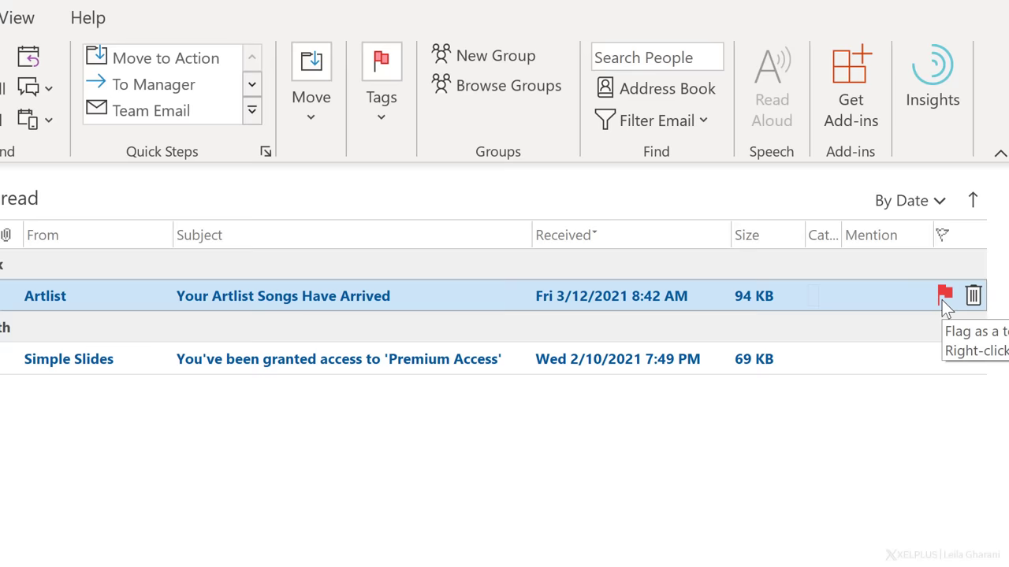
mouse_move(973, 295)
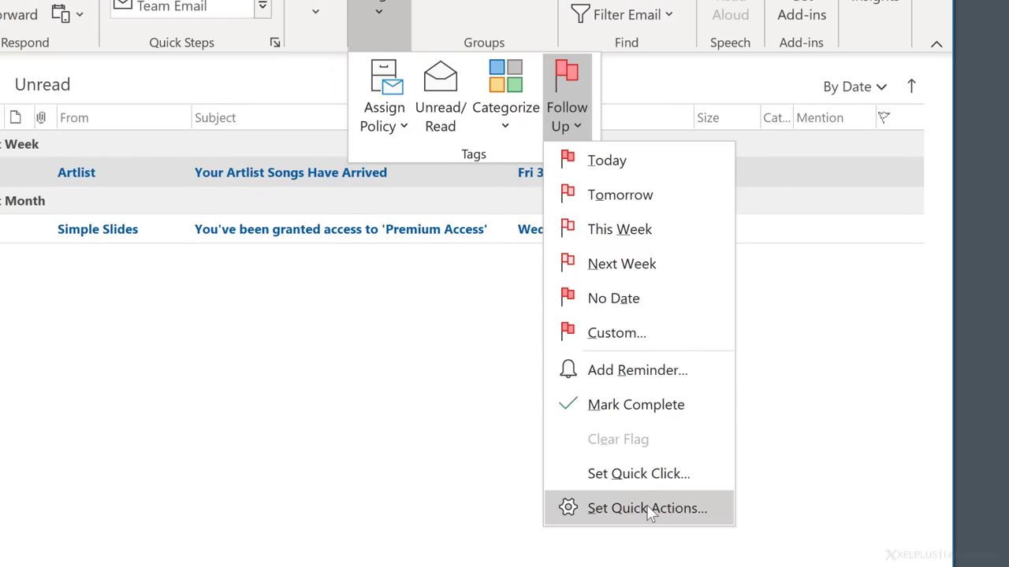
left_click(647, 508)
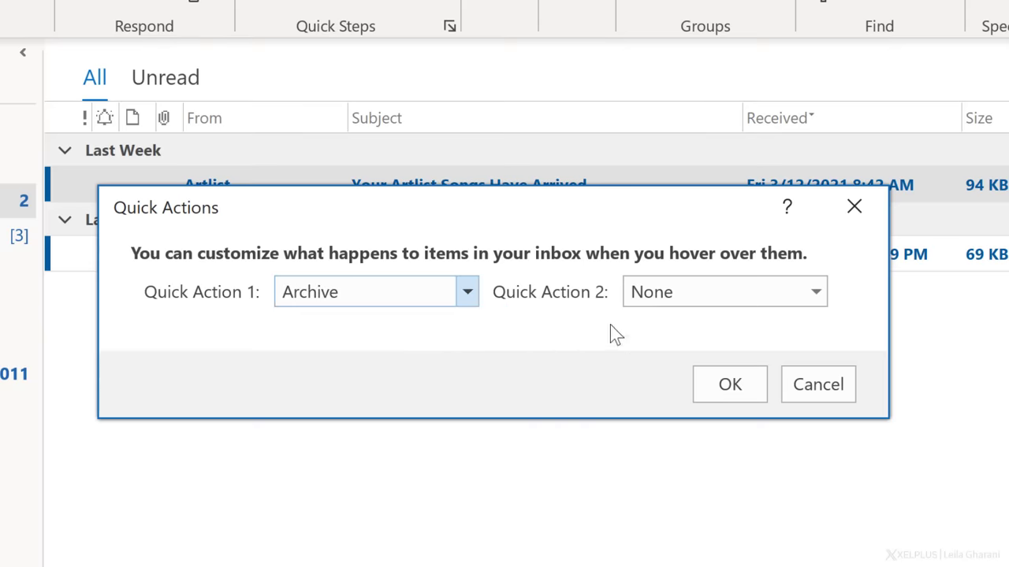
left_click(813, 291)
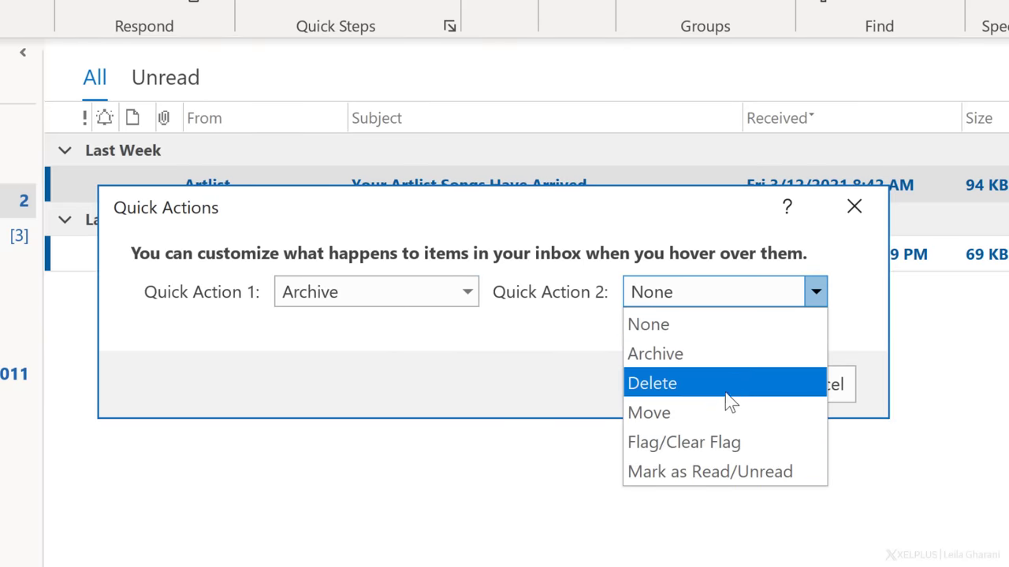
left_click(649, 412)
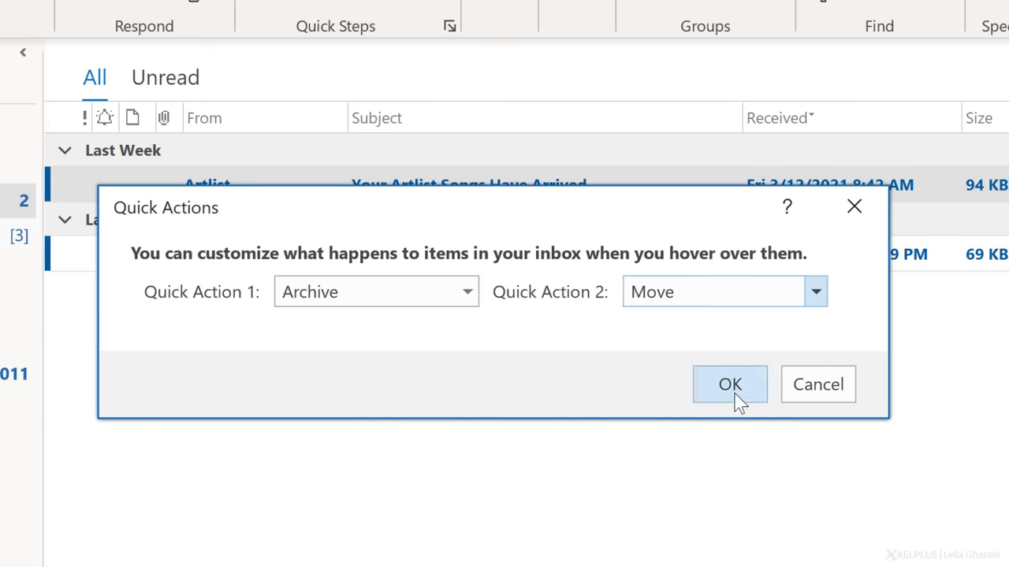
left_click(730, 385)
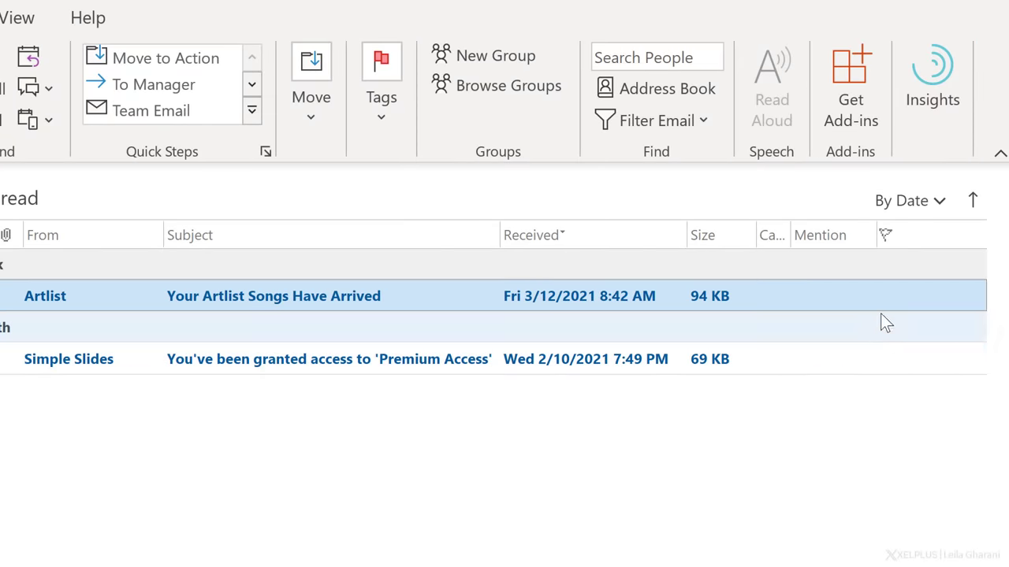
mouse_move(888, 295)
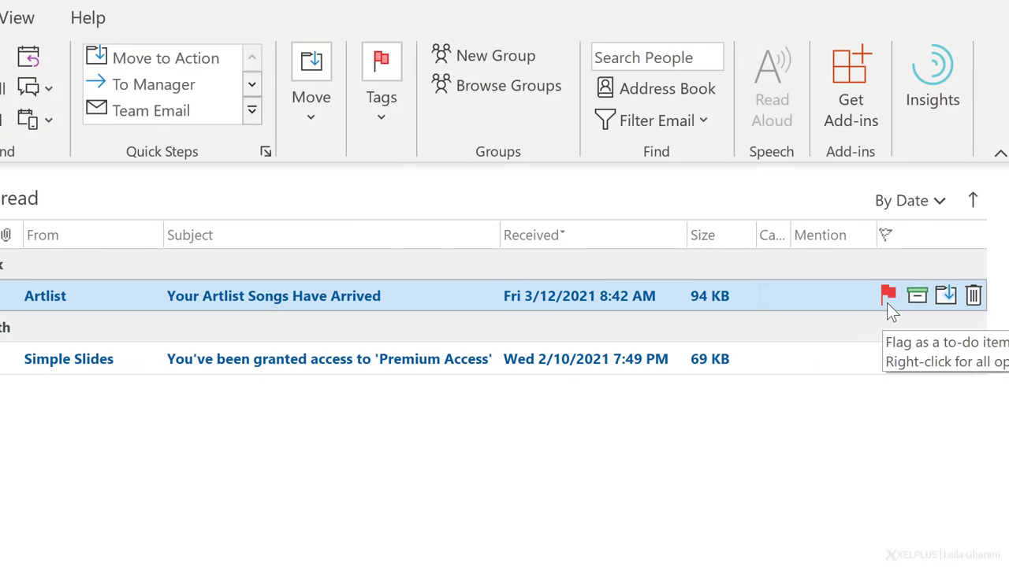
mouse_move(918, 297)
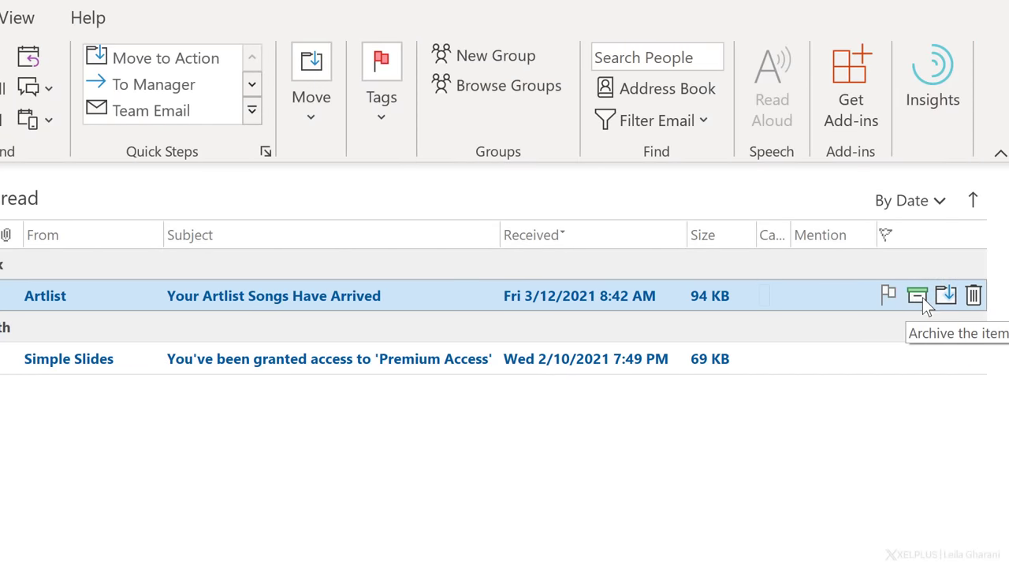
left_click(919, 296)
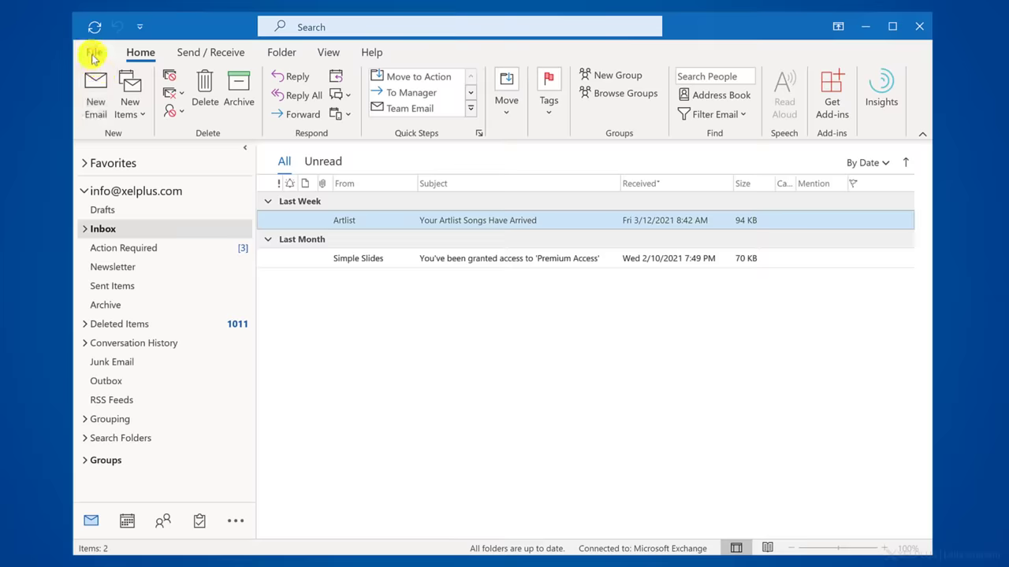
In Calendar options, enable ending appointments and meetings early by 10 minutes.
left_click(94, 52)
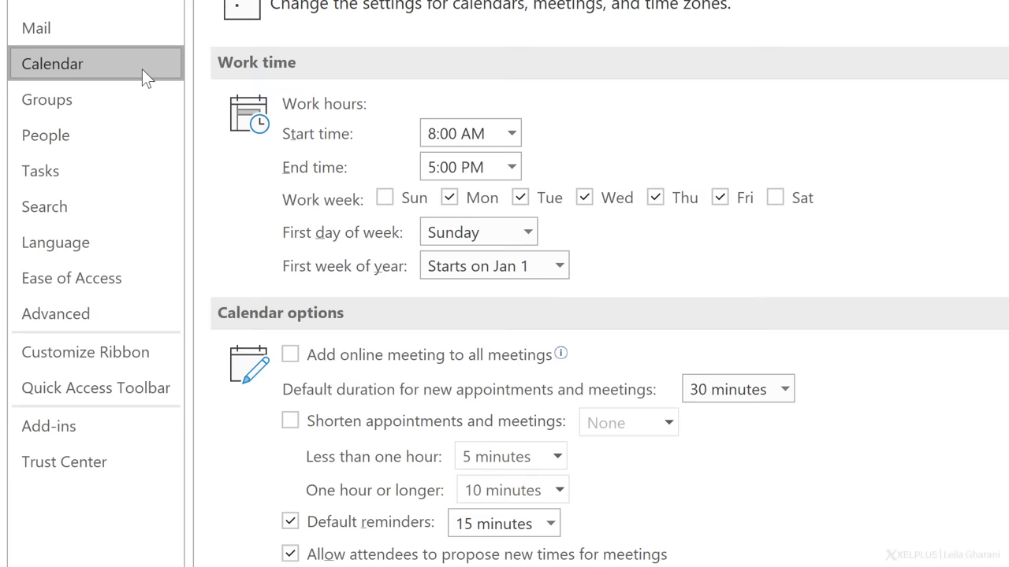
scroll("down", 3)
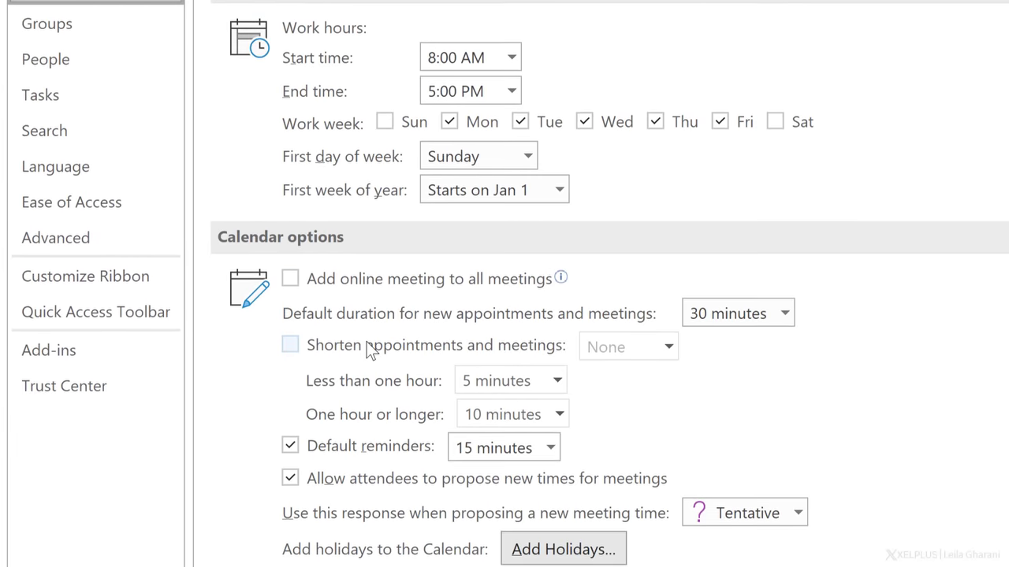
scroll("down", 3)
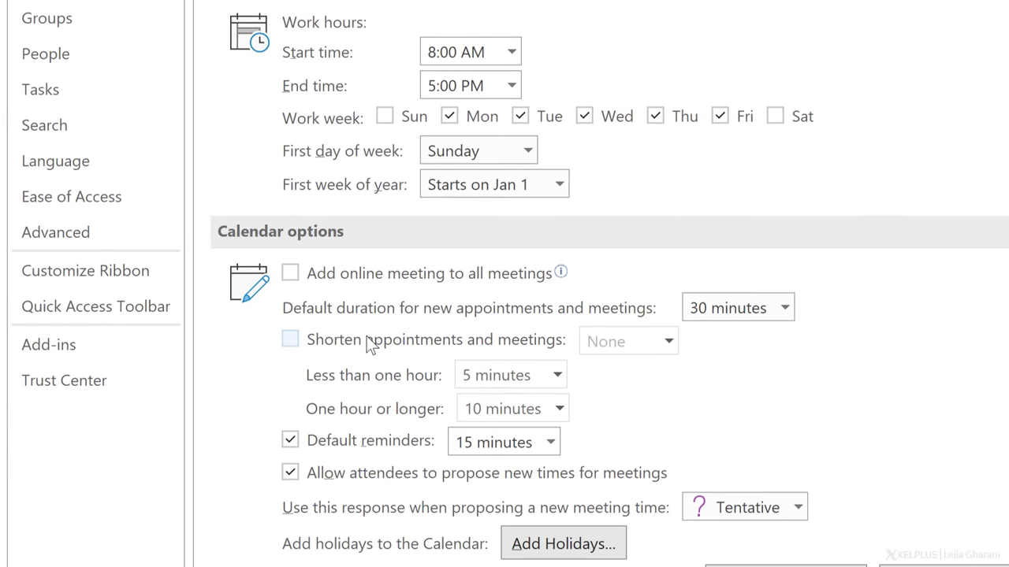
left_click(290, 339)
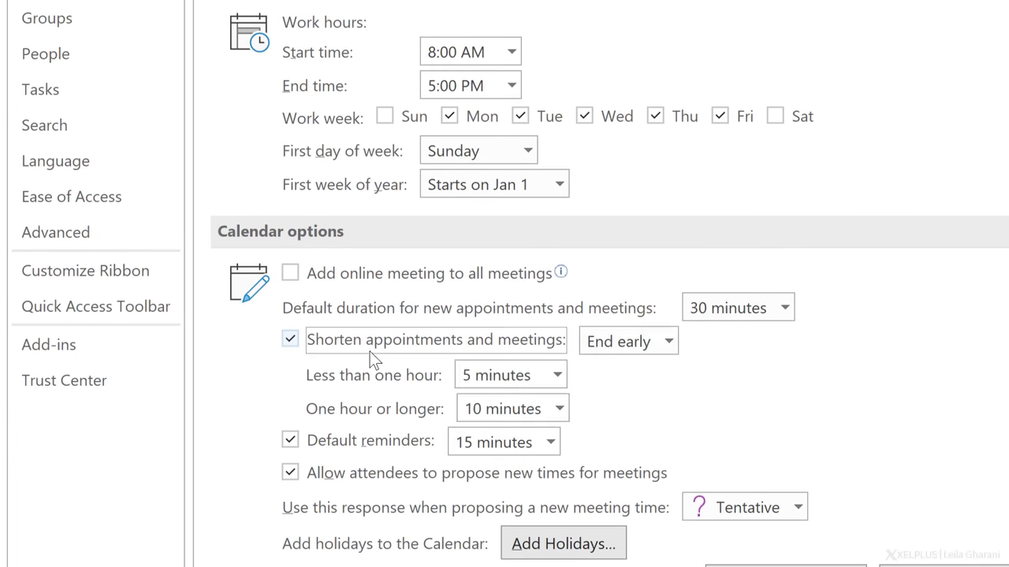
mouse_move(374, 392)
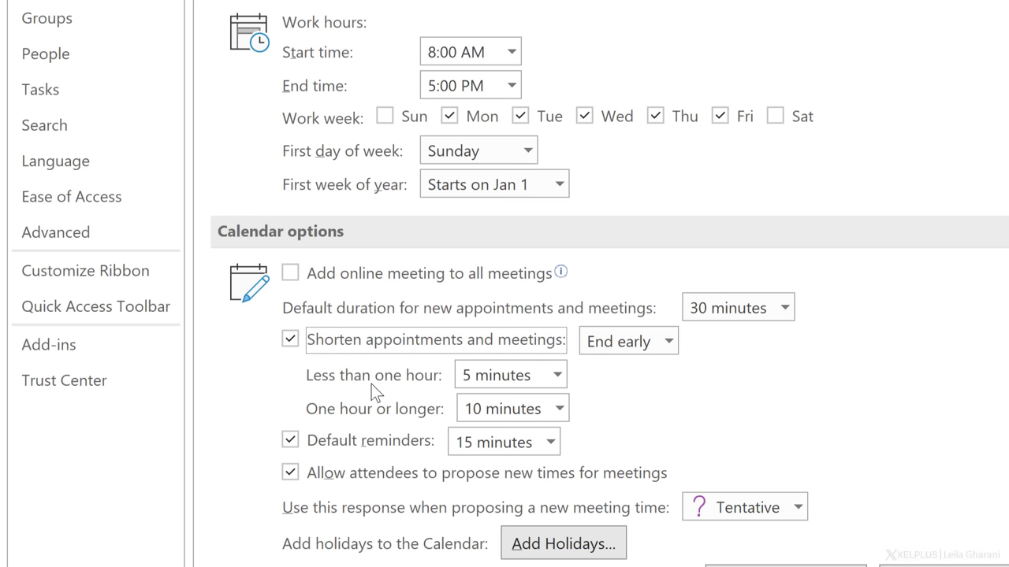
mouse_move(375, 425)
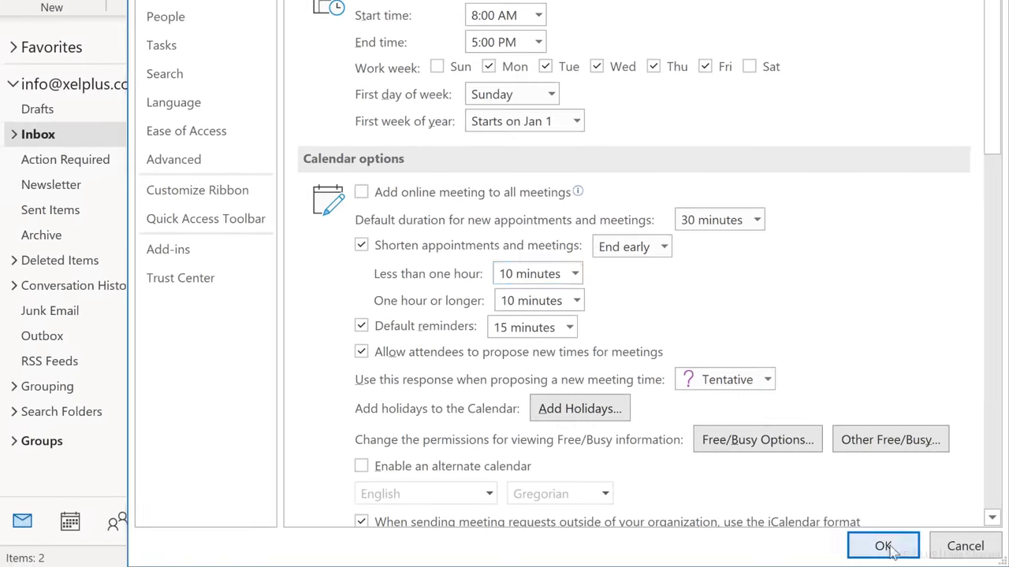
left_click(881, 545)
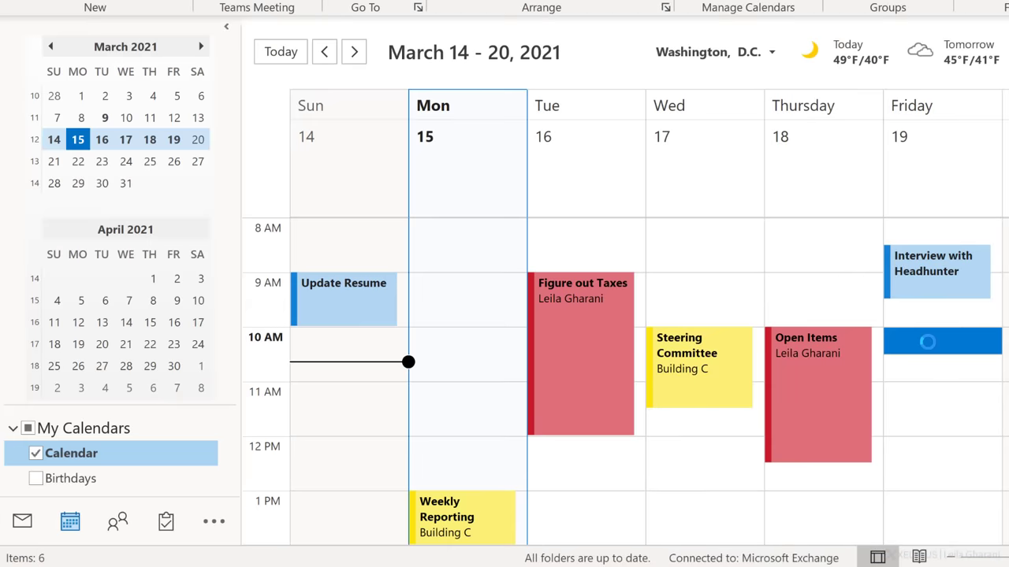
Check that the Friday 3/19 10:00 AM appointment's end time defaults to 10:20 AM.
left_click(587, 204)
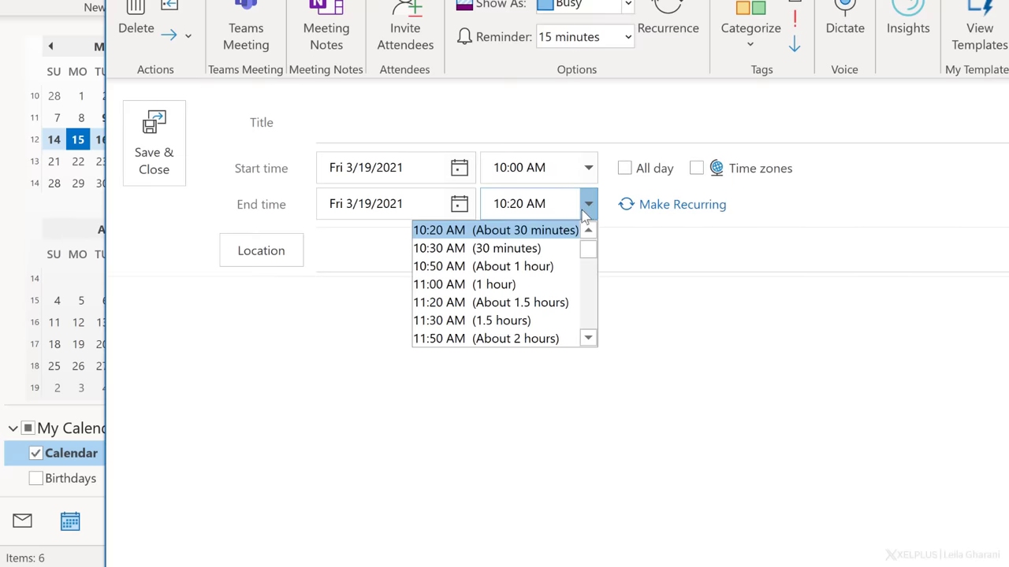
mouse_move(504, 266)
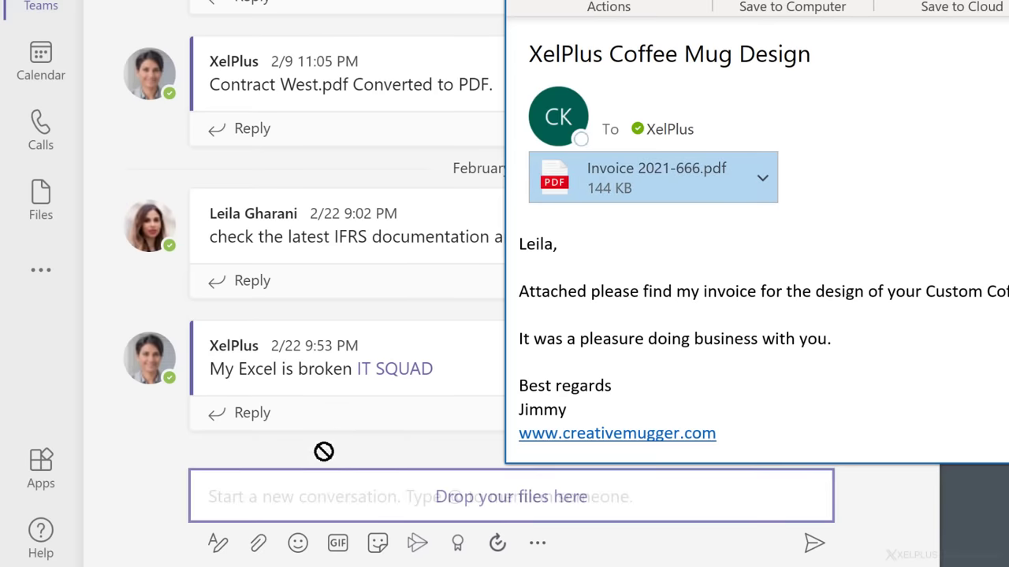
Drag Invoice 2021-666.pdf from the email into a new Teams conversation.
left_click_drag(652, 177, 353, 473)
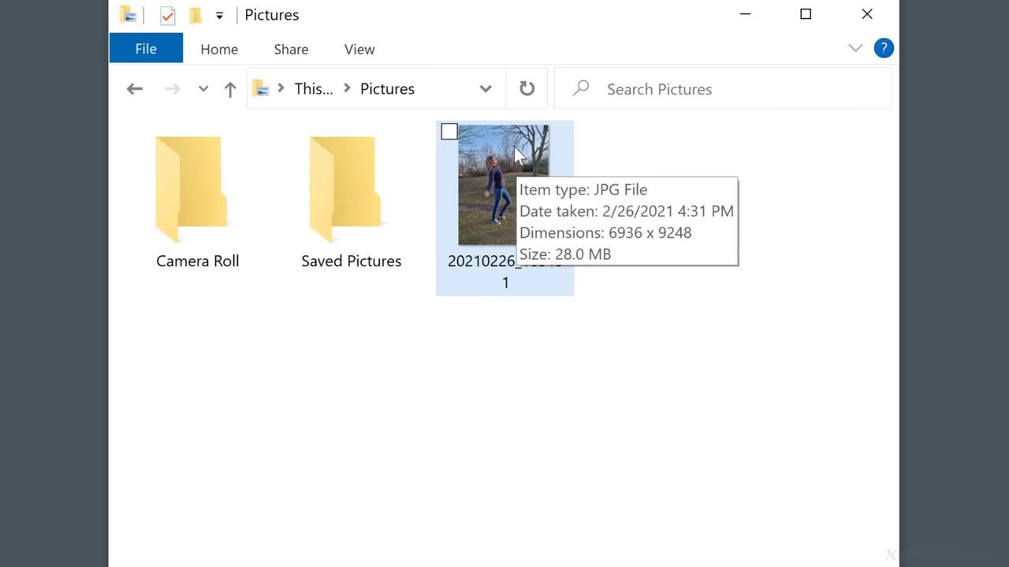
Send the 28 MB photo to a mail recipient at Large 1280 x 1024 size.
left_click(449, 131)
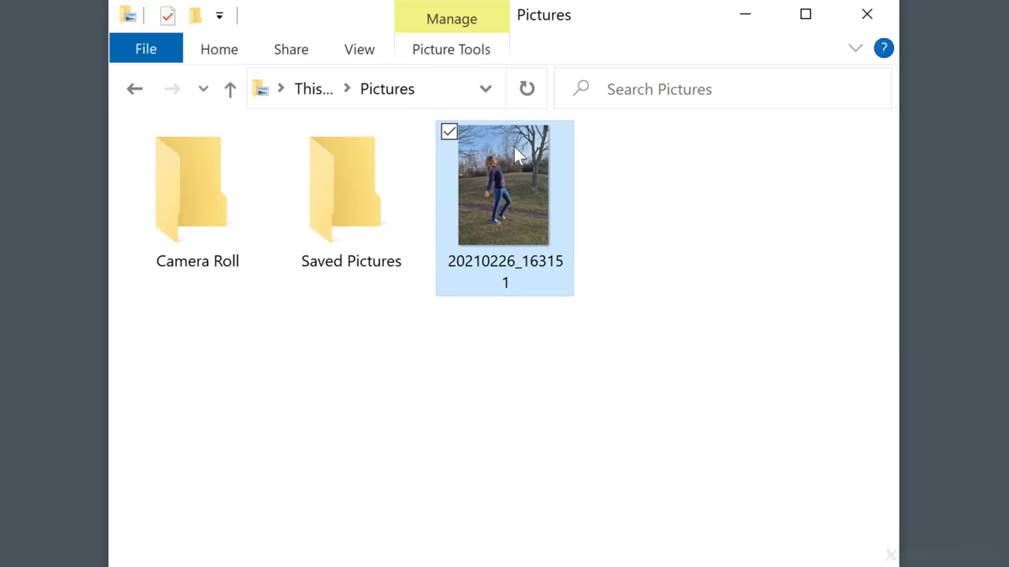
right_click(516, 185)
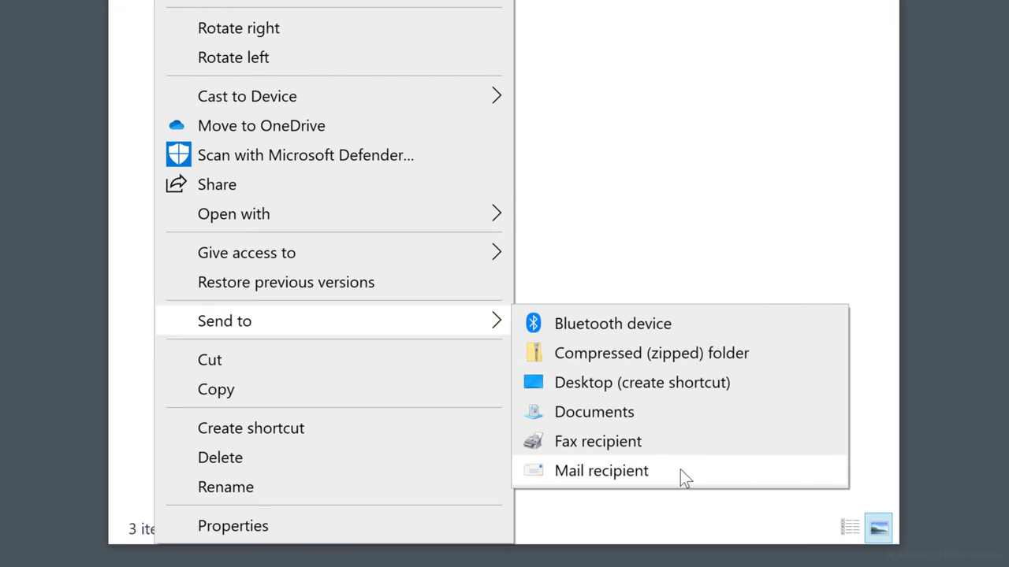
left_click(599, 471)
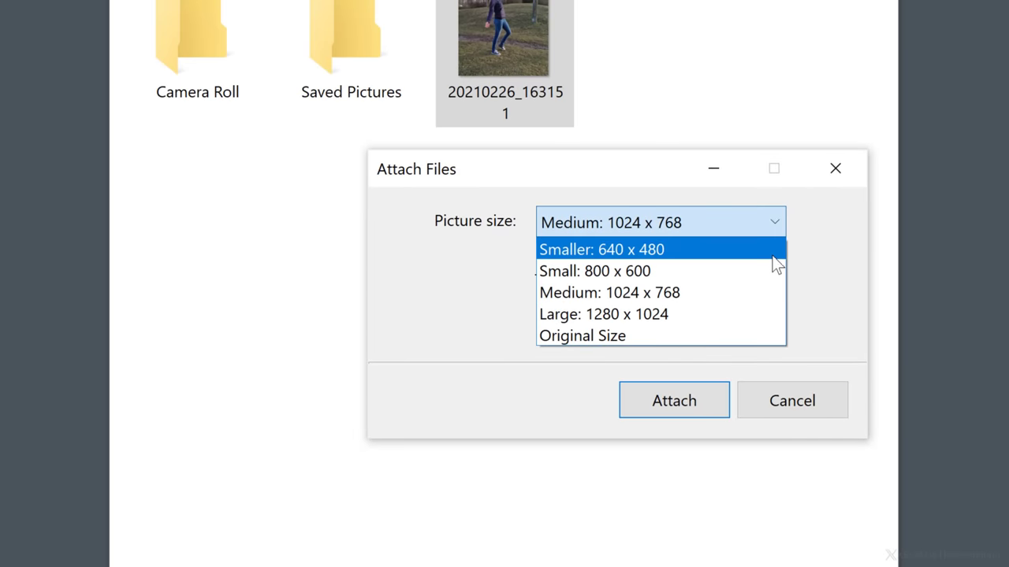
mouse_move(755, 320)
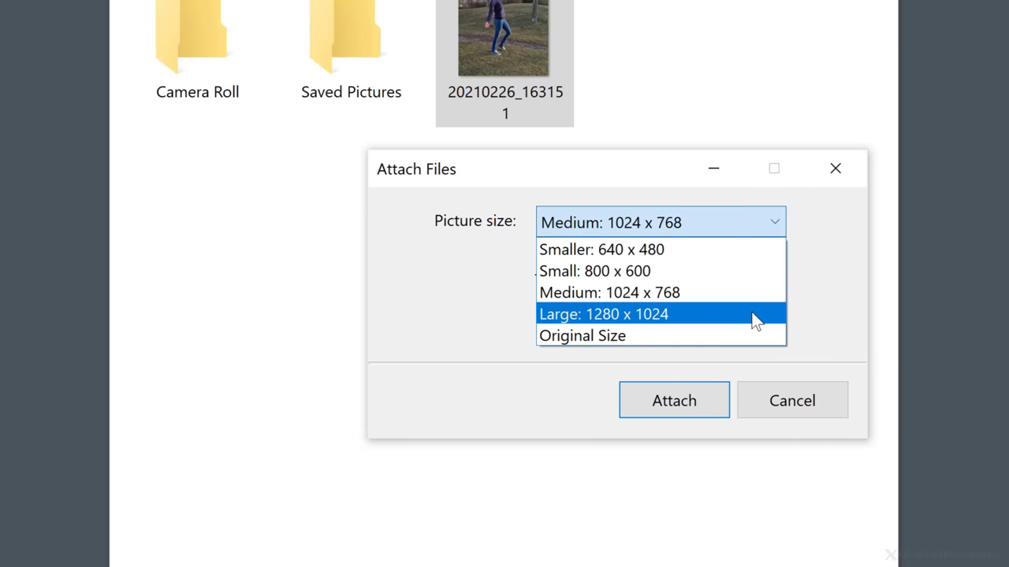
left_click(605, 314)
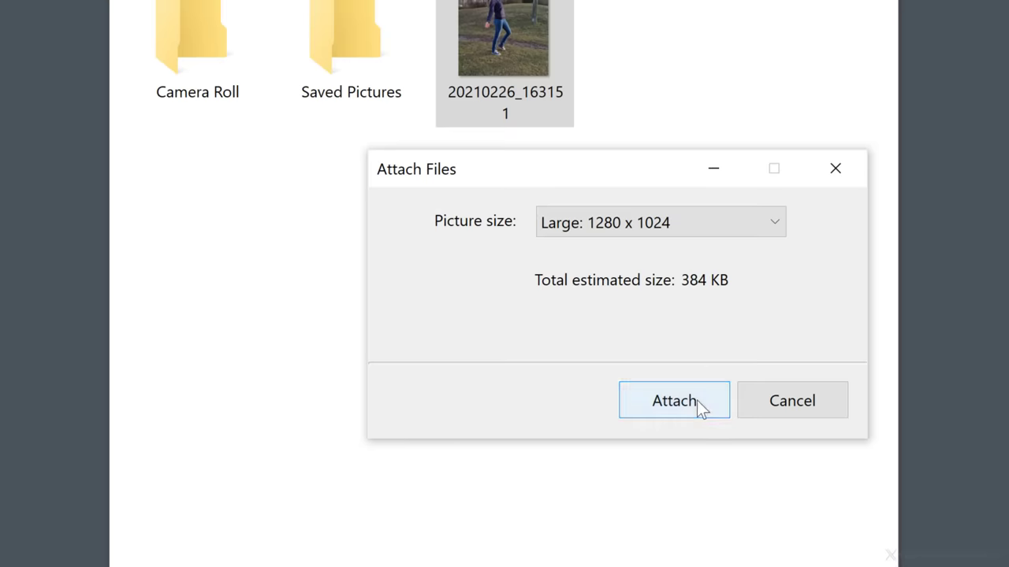
left_click(674, 400)
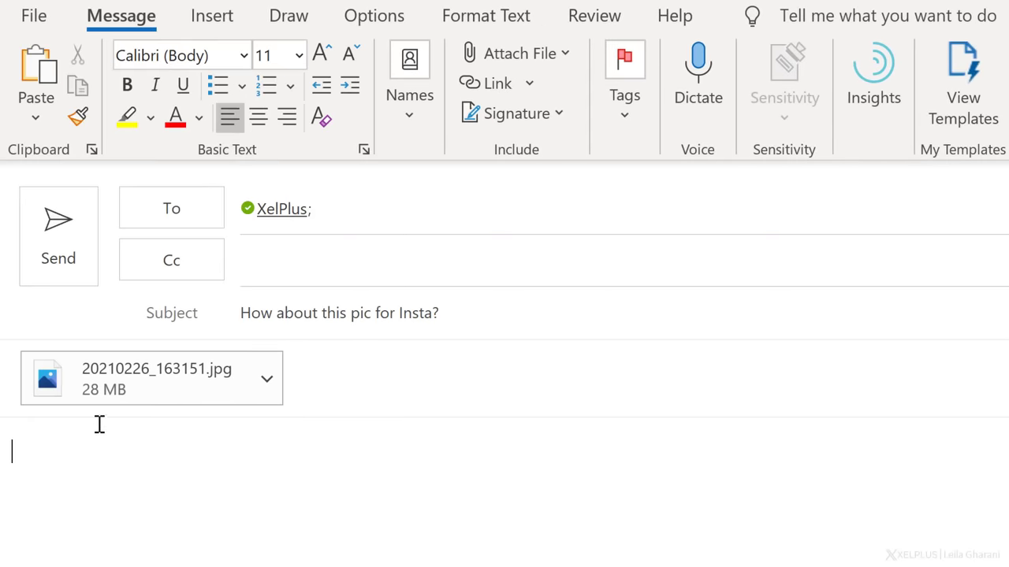
mouse_move(174, 391)
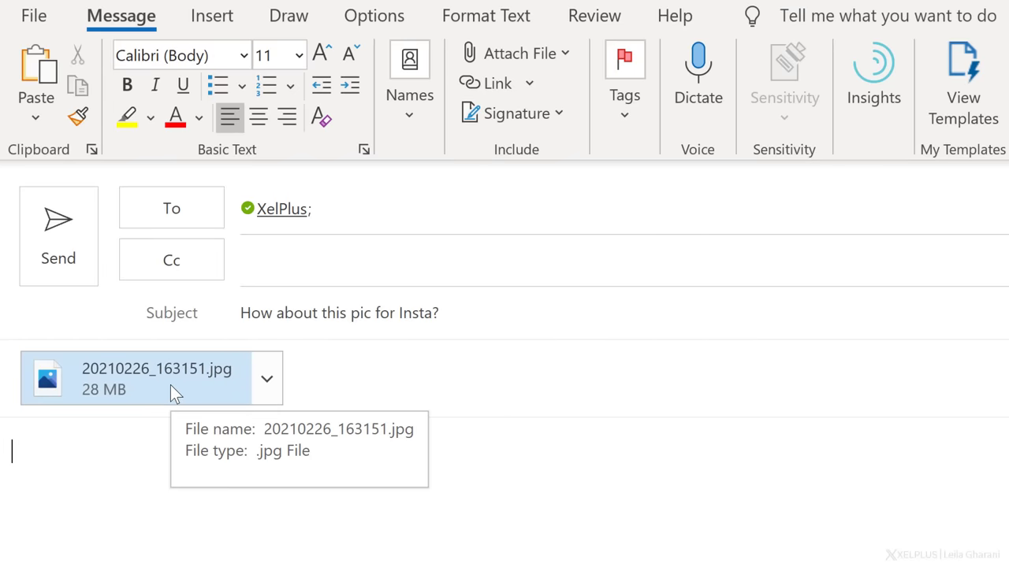
mouse_move(37, 31)
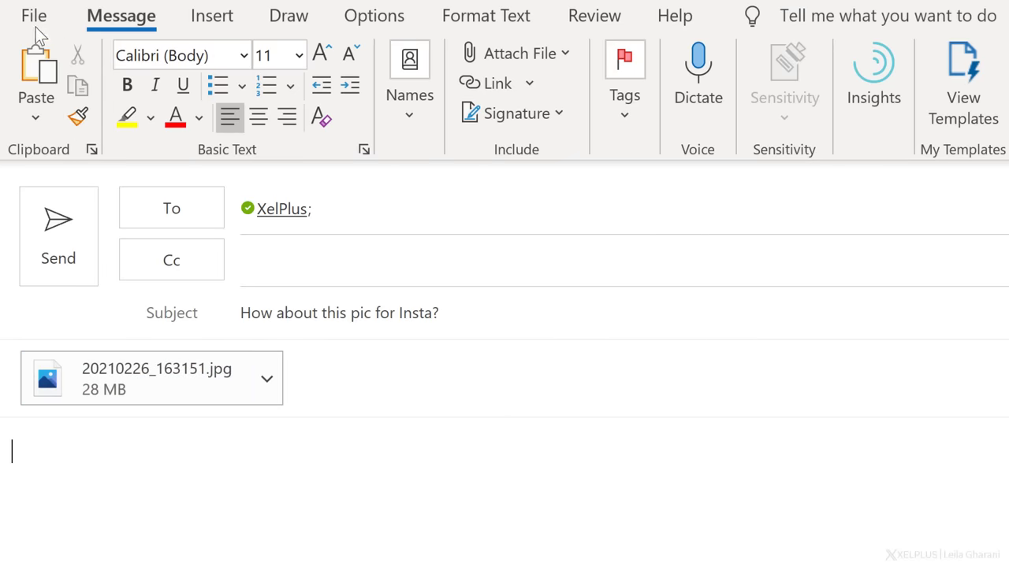
Set the Insta email to resize large images when sent, then return to the draft.
left_click(37, 15)
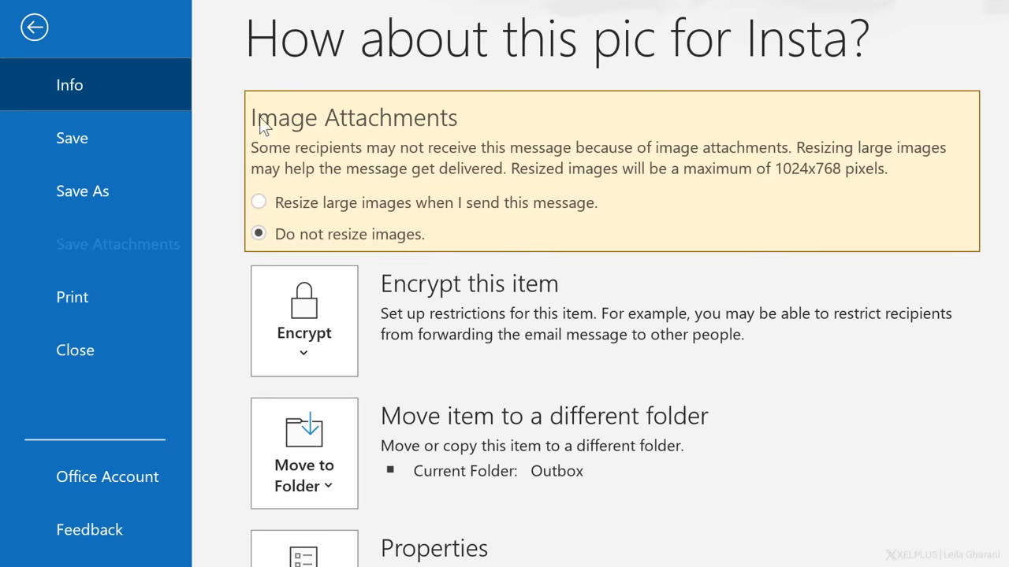
mouse_move(401, 244)
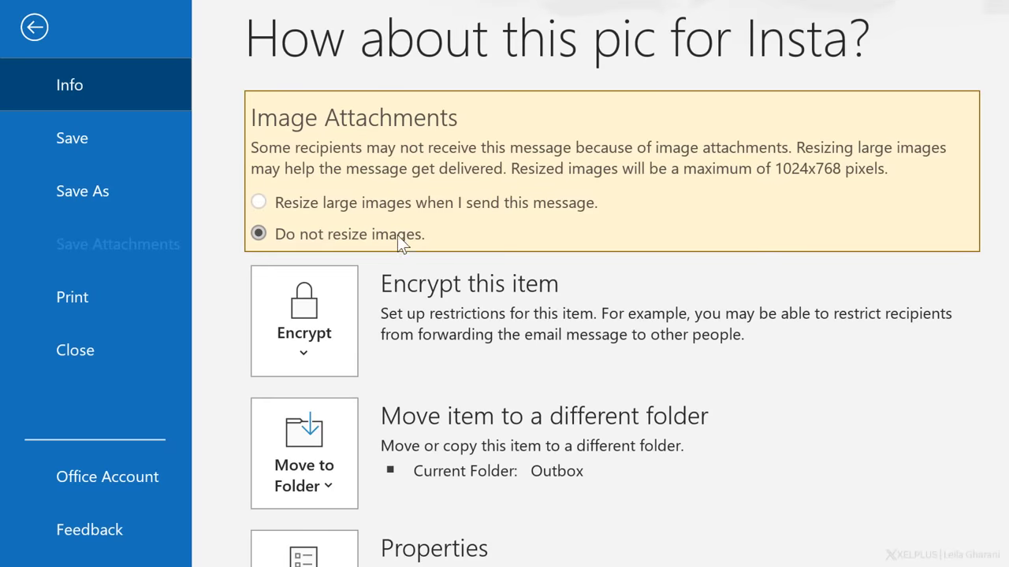
left_click(259, 202)
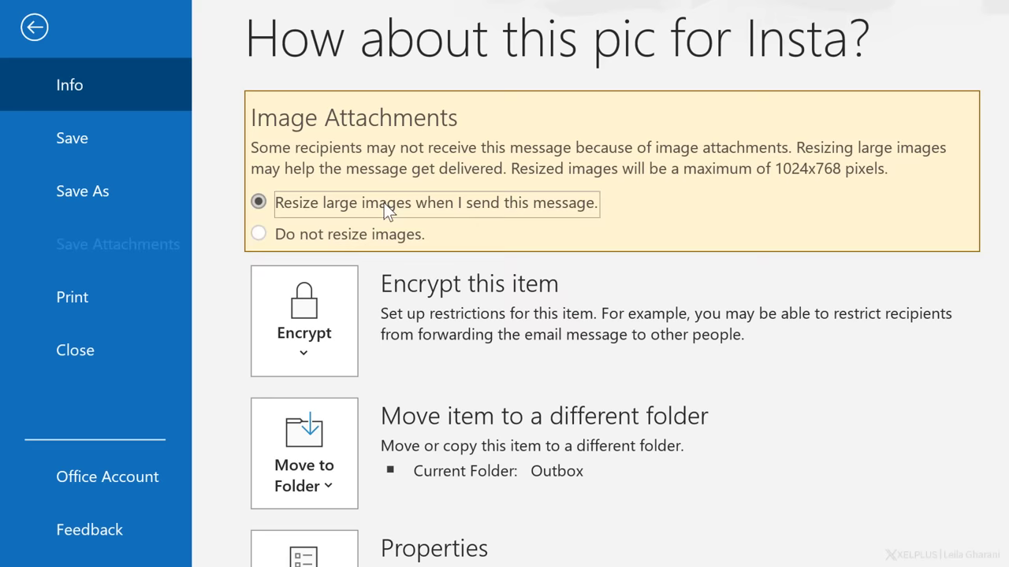
mouse_move(34, 30)
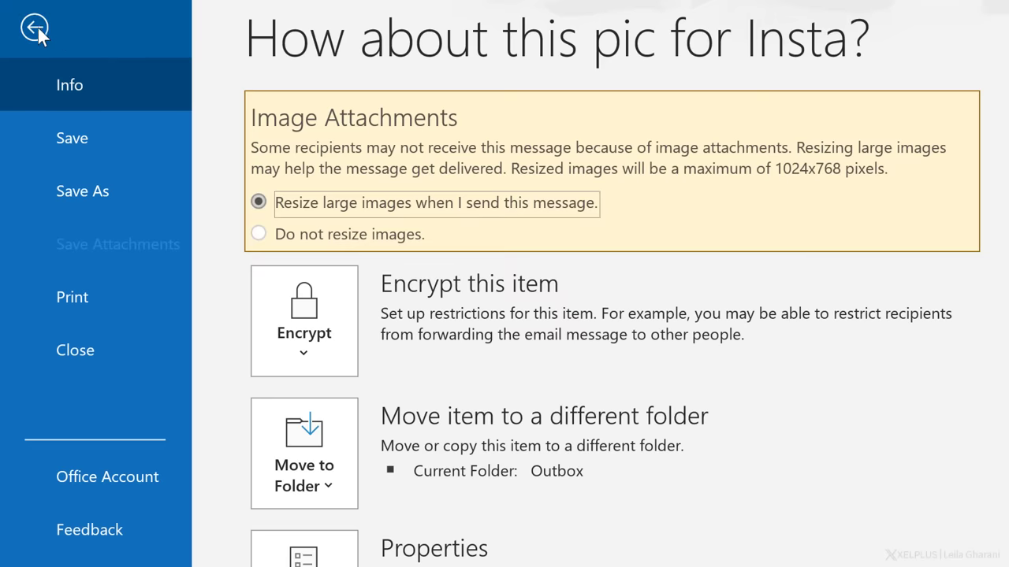
left_click(33, 27)
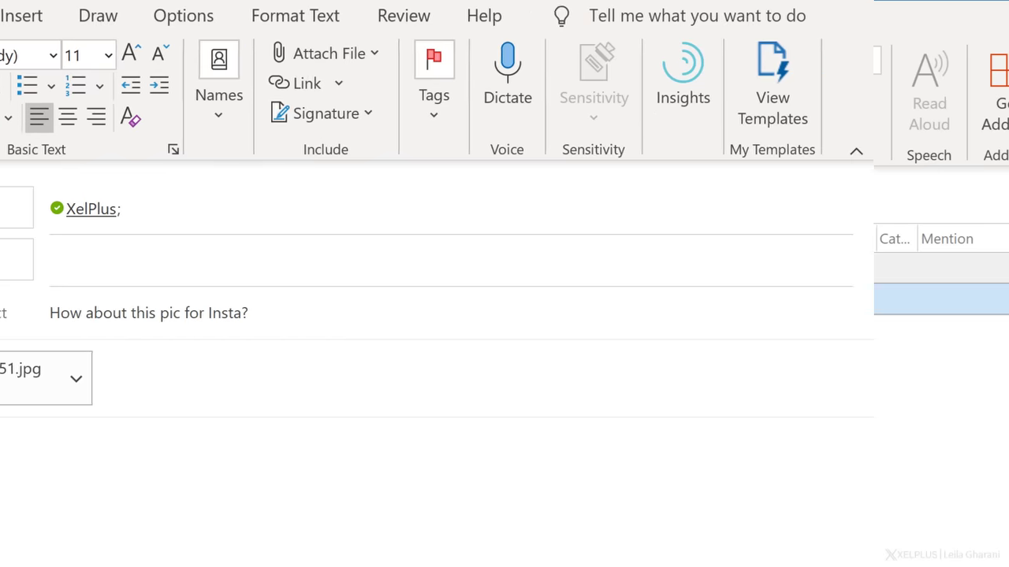